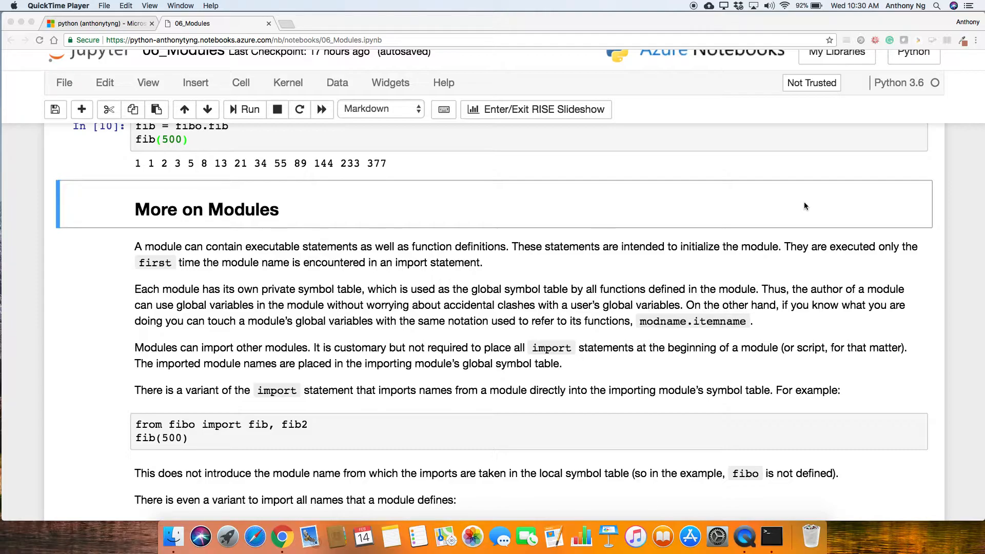
{"action": "mouse_move", "coordinate": [624, 116]}
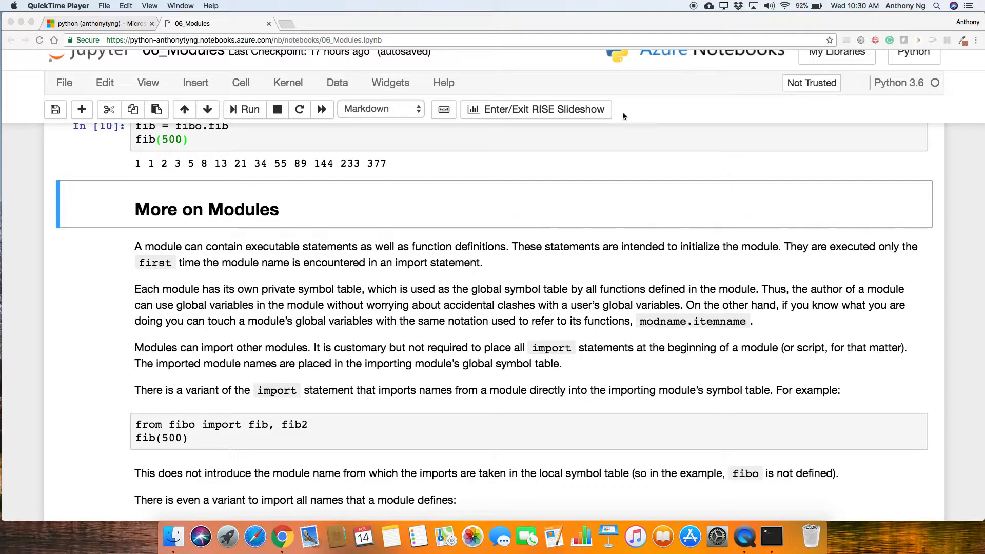
Switch to the Python library's file list showing fibo.py
{"action": "left_click", "coordinate": [97, 24]}
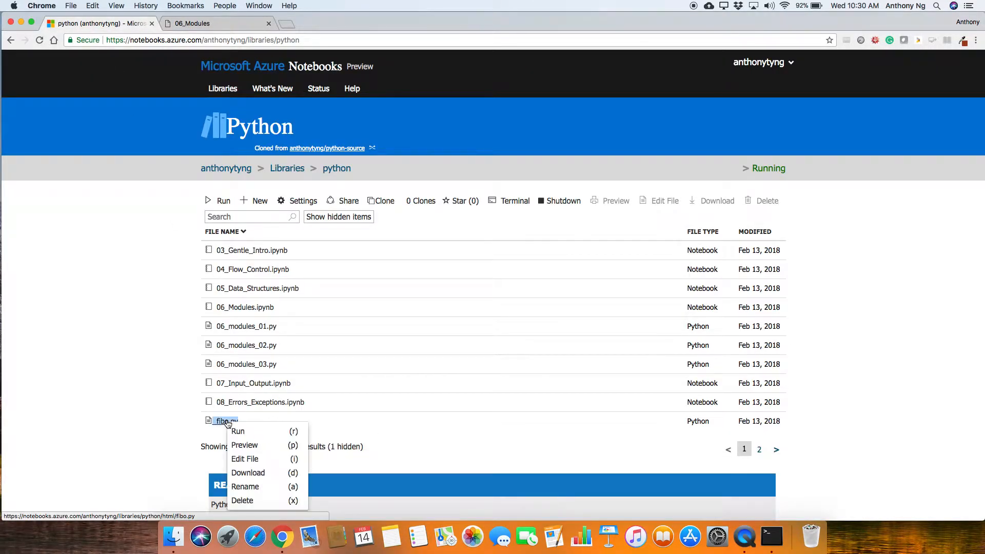
Preview fibo.py's fib and fib2 source, then return to the 06_Modules notebook
{"action": "left_click", "coordinate": [238, 431]}
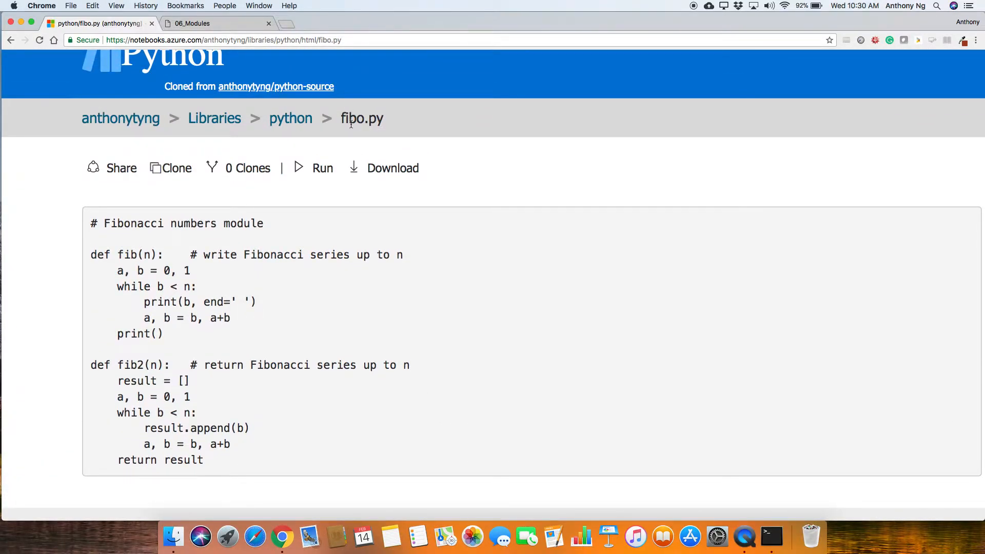
{"action": "mouse_move", "coordinate": [124, 256]}
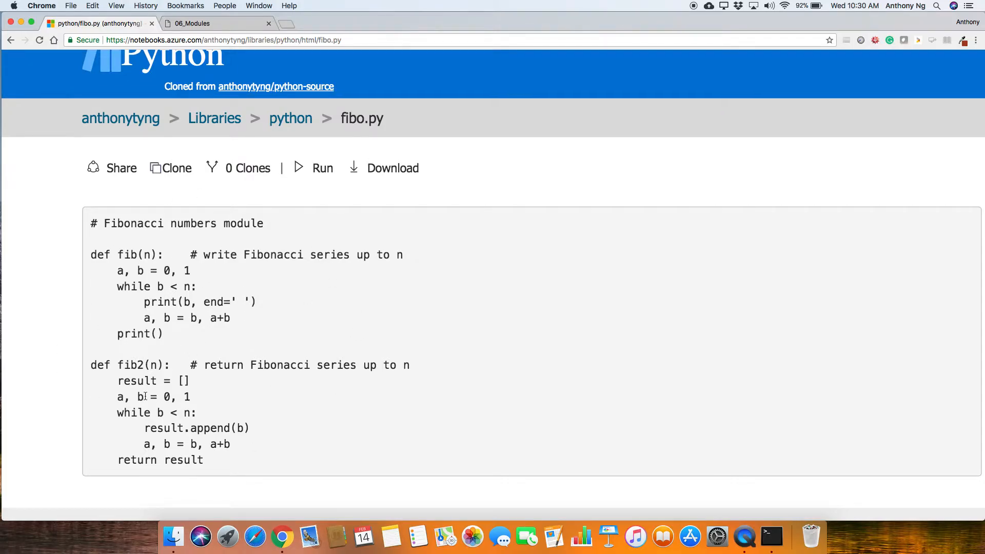
{"action": "mouse_move", "coordinate": [232, 301]}
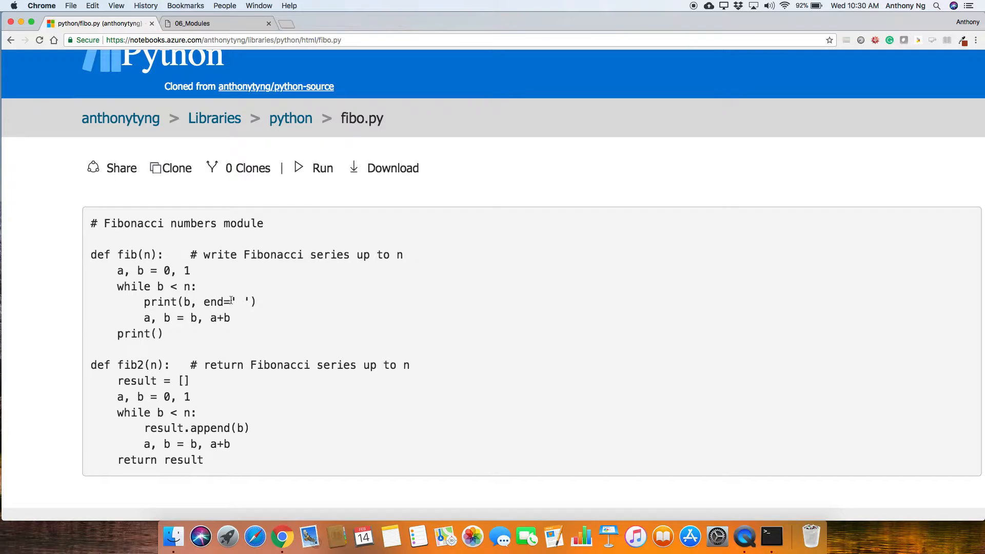
{"action": "mouse_move", "coordinate": [366, 138]}
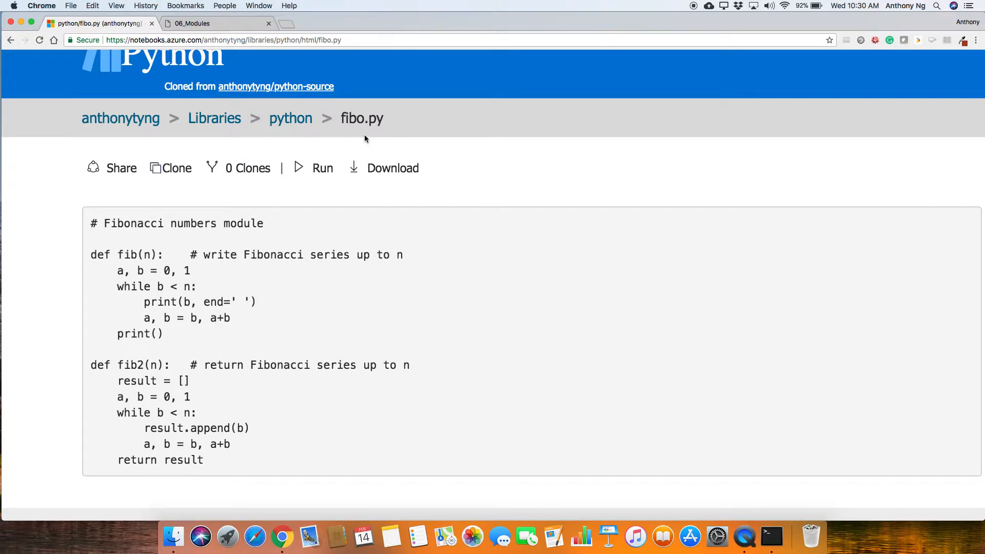
{"action": "mouse_move", "coordinate": [92, 241]}
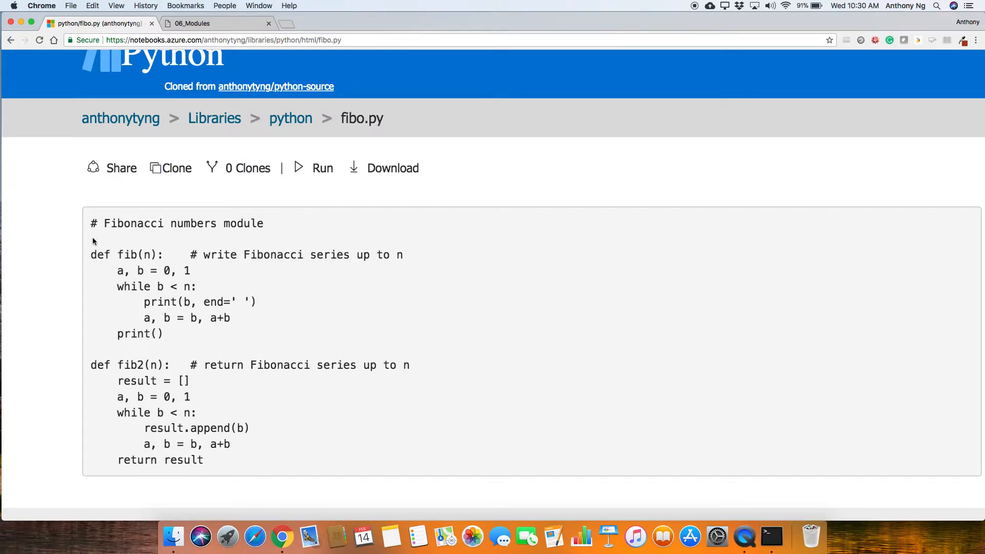
{"action": "mouse_move", "coordinate": [218, 245]}
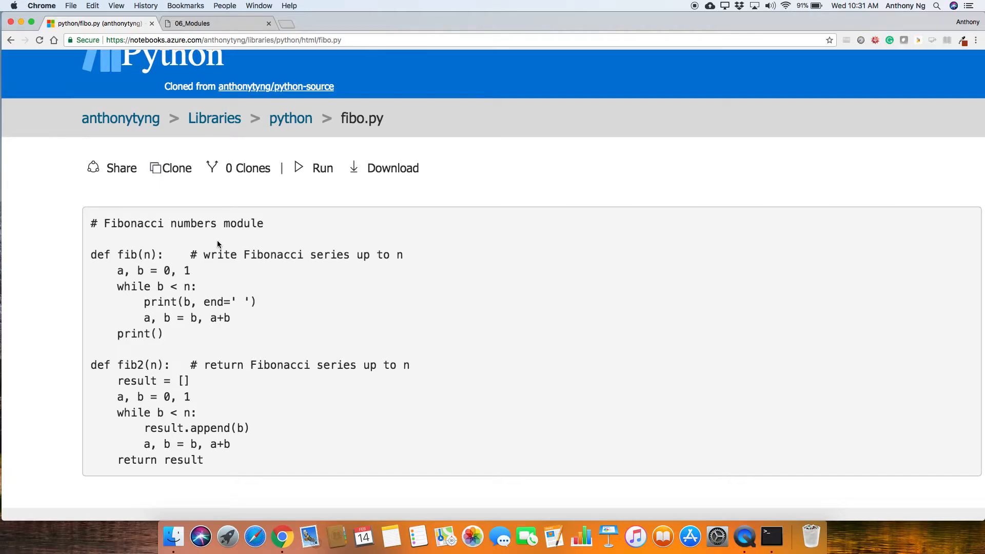
{"action": "mouse_move", "coordinate": [188, 81]}
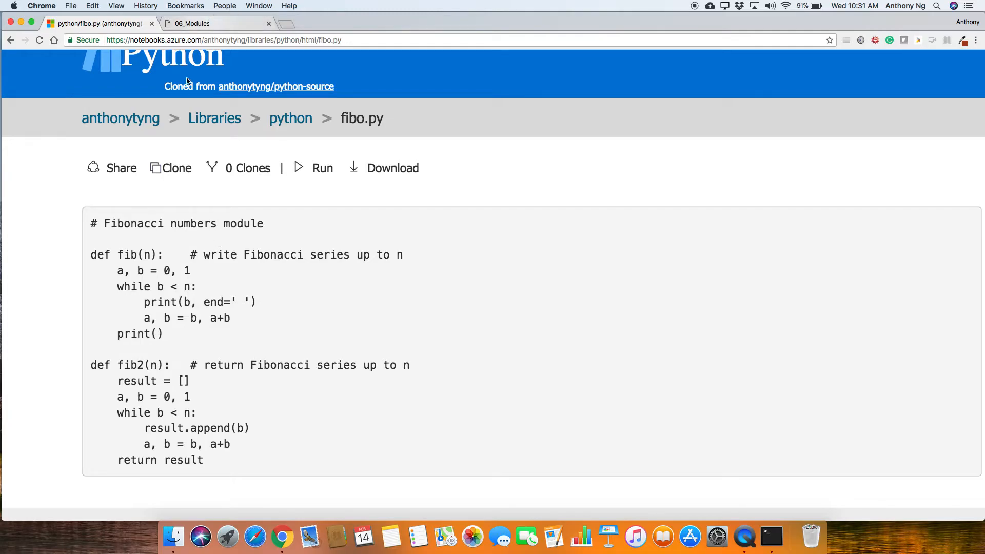
{"action": "mouse_move", "coordinate": [148, 258]}
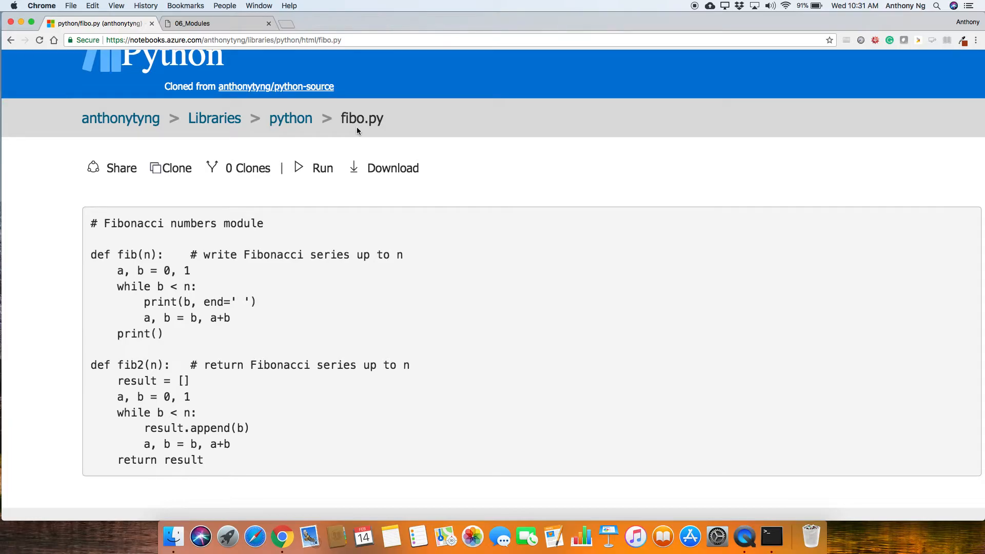
{"action": "mouse_move", "coordinate": [315, 102]}
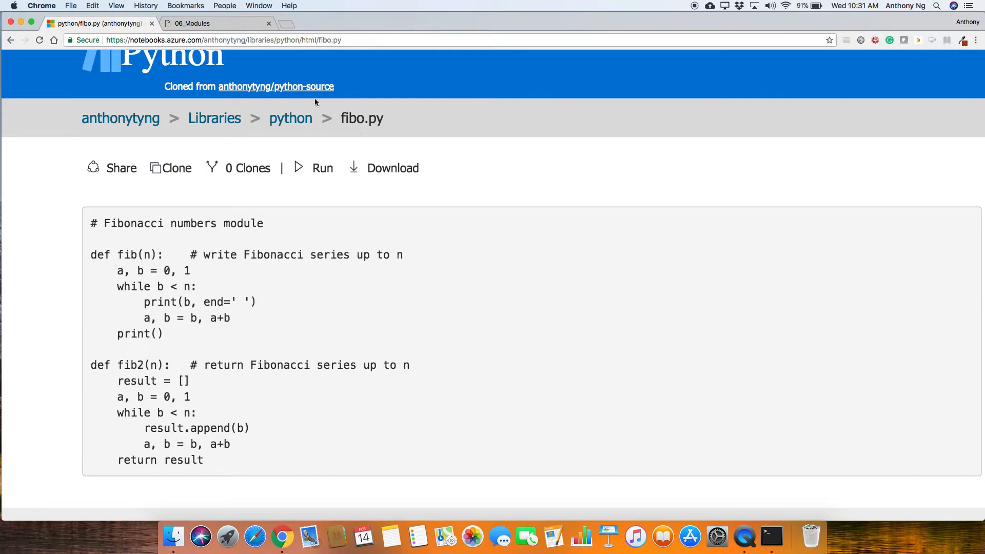
{"action": "left_click", "coordinate": [201, 23]}
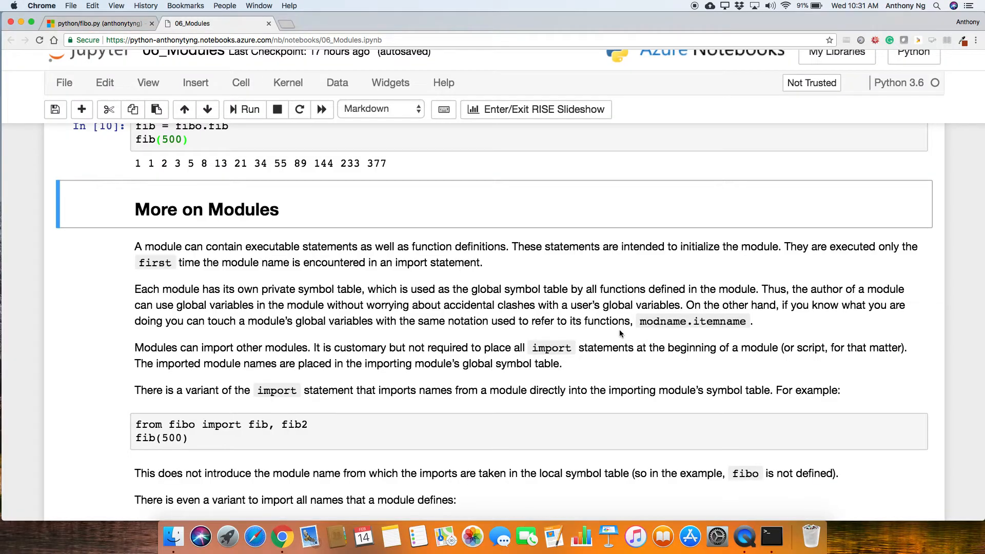
{"action": "scroll", "scroll_direction": "down", "scroll_amount": 3}
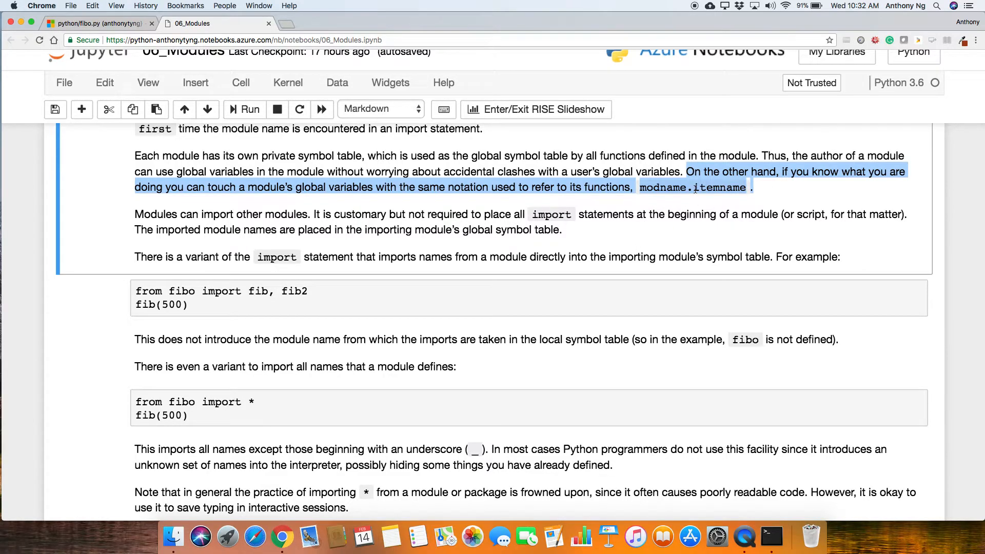
{"action": "left_click", "coordinate": [549, 332]}
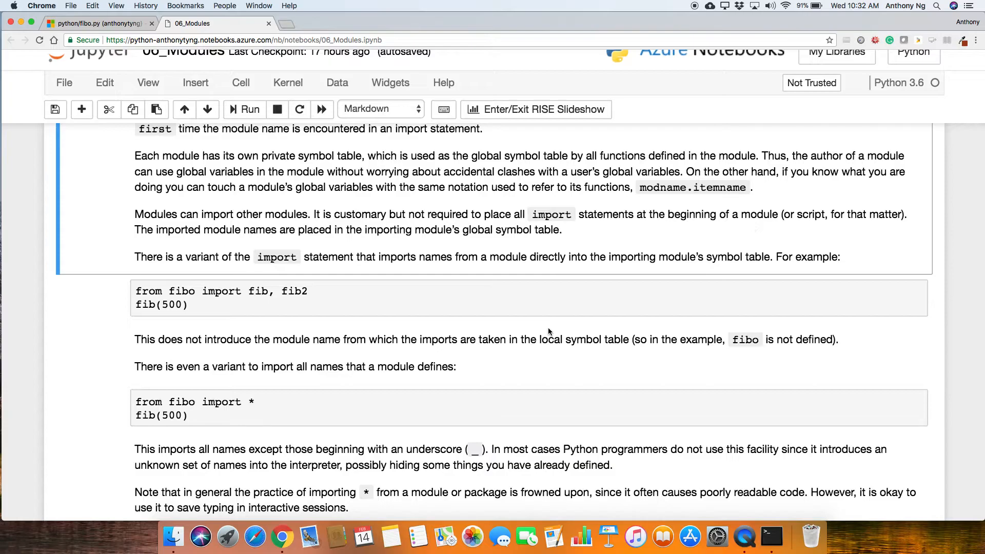
{"action": "mouse_move", "coordinate": [260, 271]}
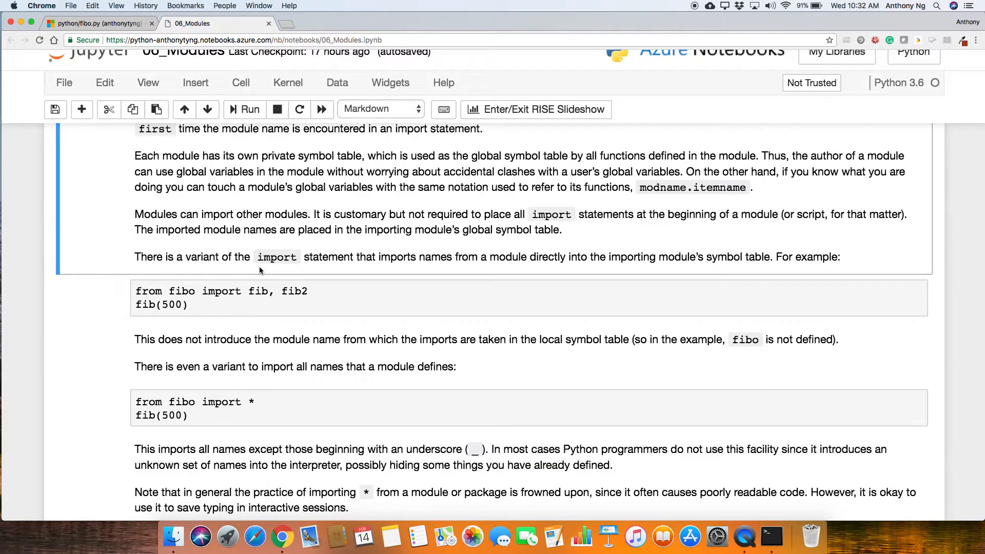
{"action": "mouse_move", "coordinate": [480, 301]}
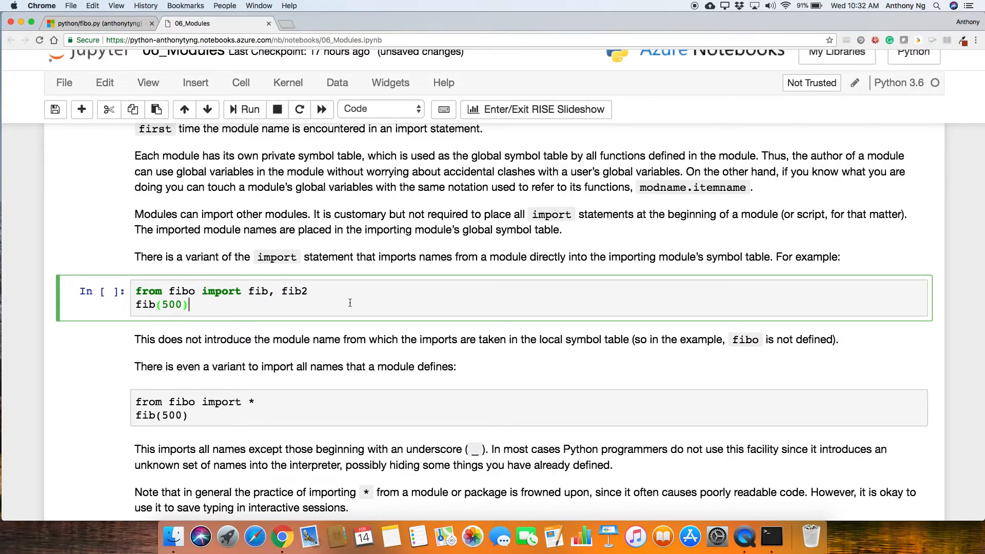
{"action": "mouse_move", "coordinate": [319, 298]}
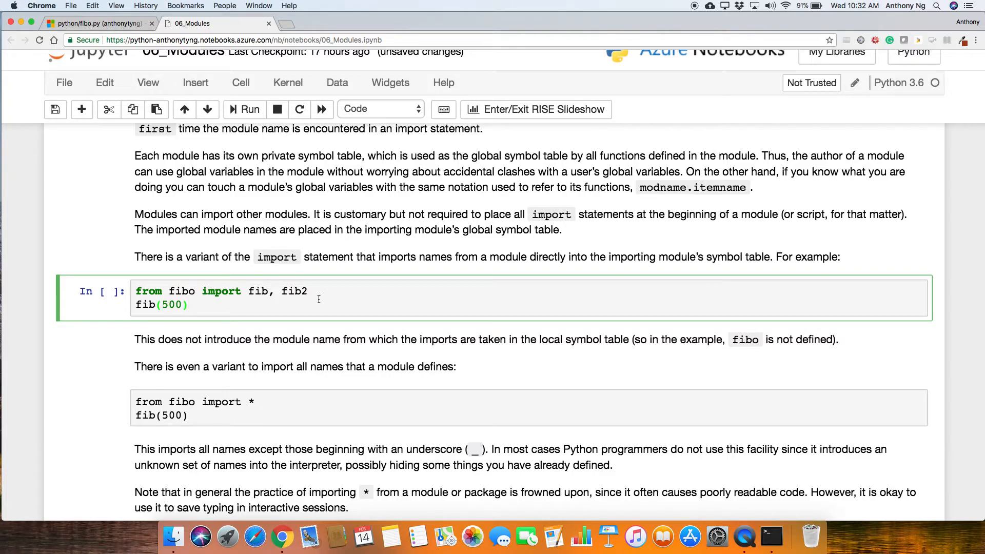
Run the 'from fibo import fib, fib2' cell, printing Fibonacci numbers up to 377
{"action": "left_click", "coordinate": [243, 109]}
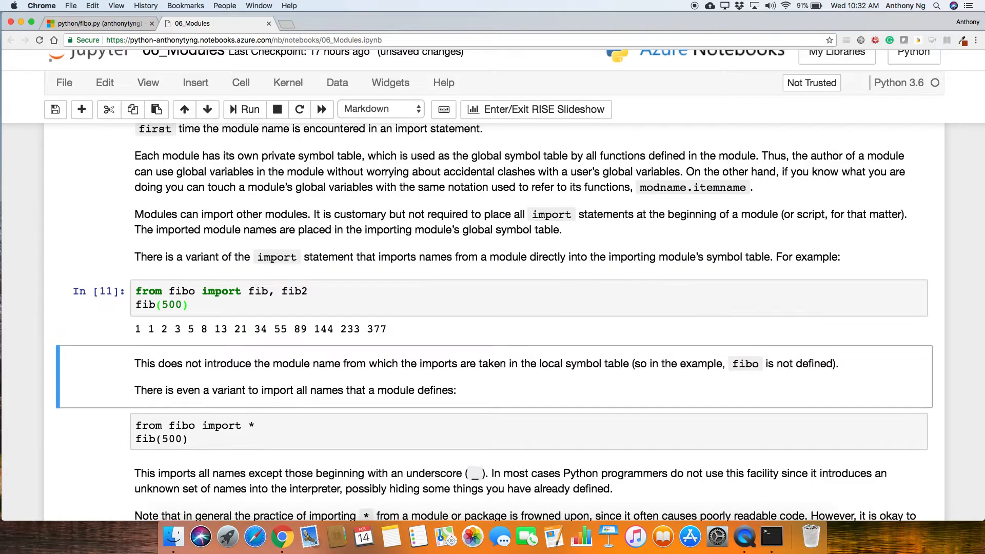
{"action": "scroll", "scroll_direction": "down", "scroll_amount": 3}
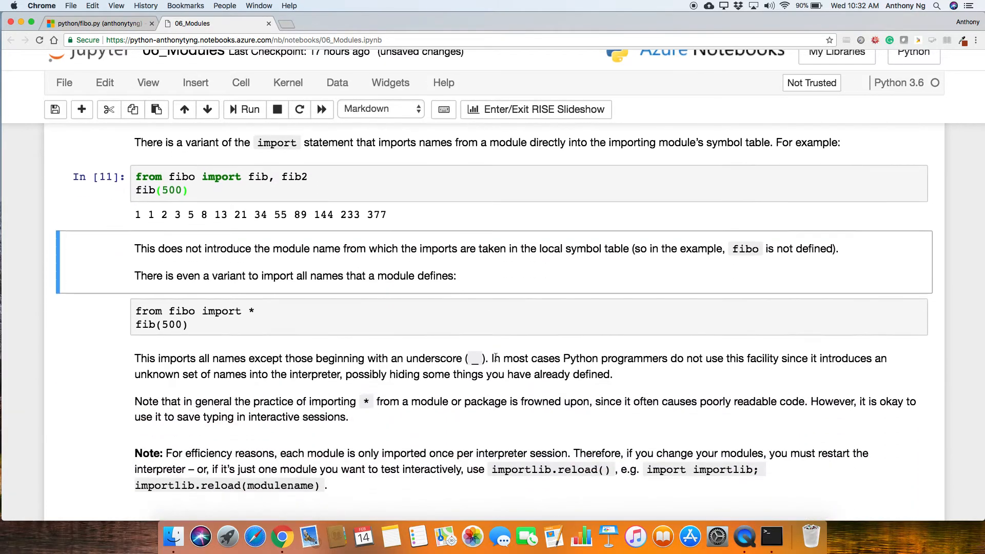
Select and run the 'from fibo import *' cell, printing Fibonacci numbers up to 377
{"action": "scroll", "scroll_direction": "down", "scroll_amount": 3}
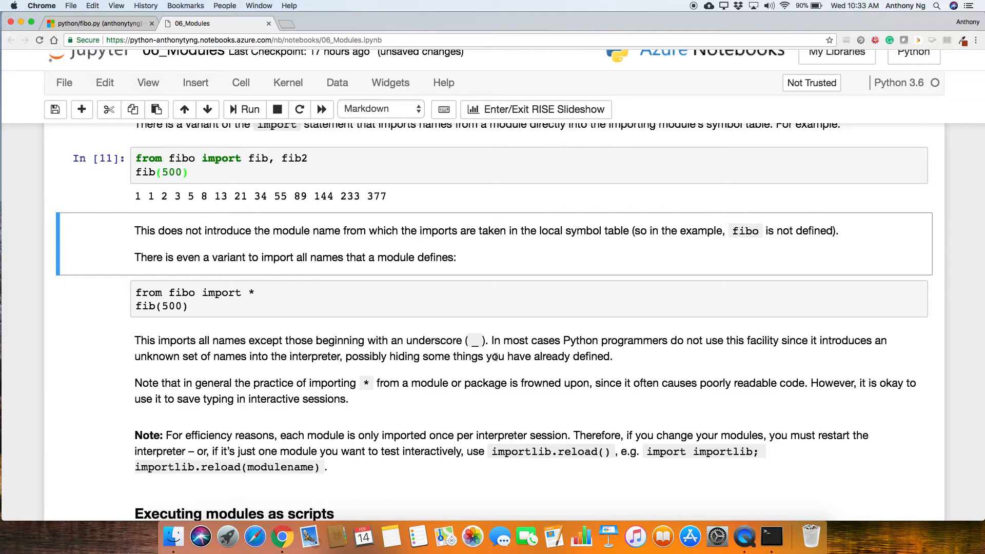
{"action": "left_click", "coordinate": [436, 299]}
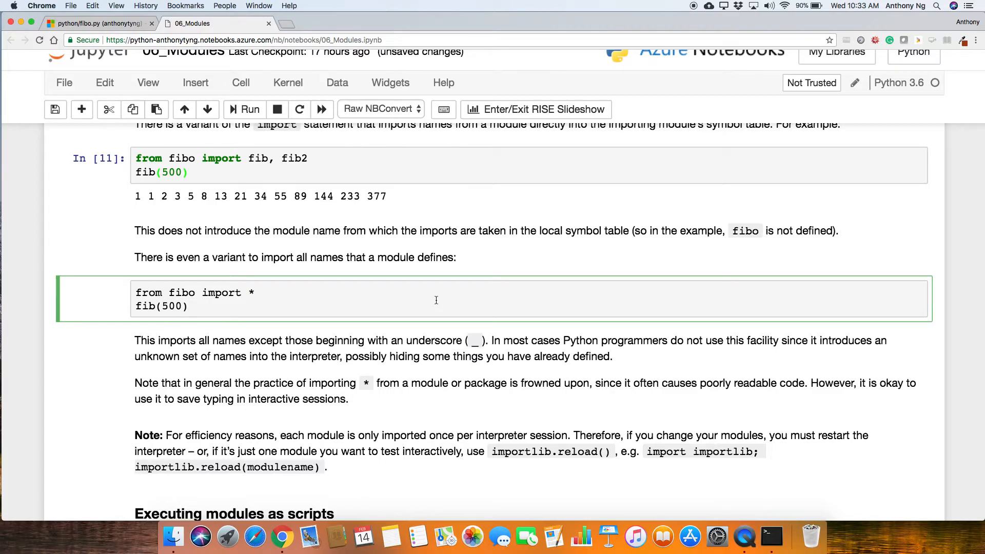
{"action": "left_click", "coordinate": [116, 297]}
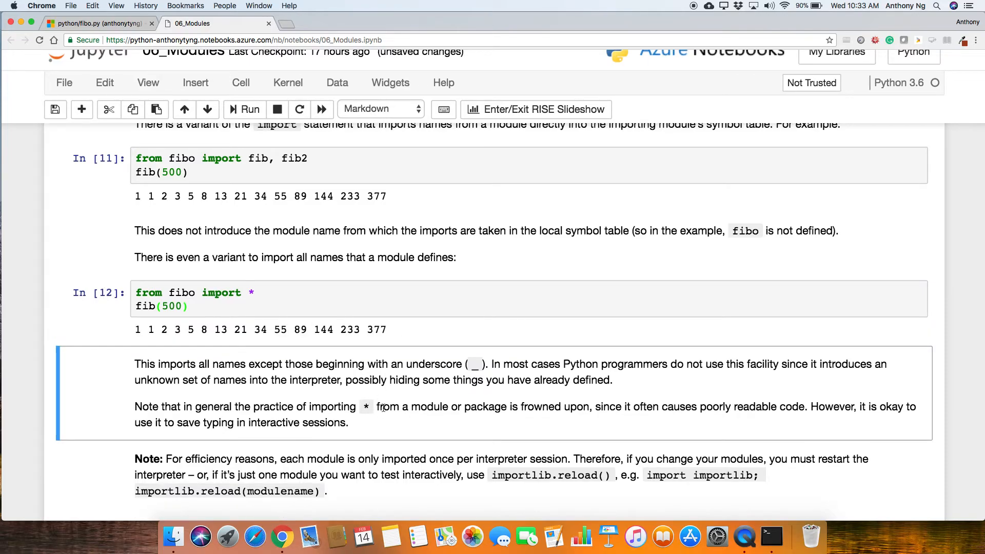
{"action": "scroll", "scroll_direction": "down", "scroll_amount": 3}
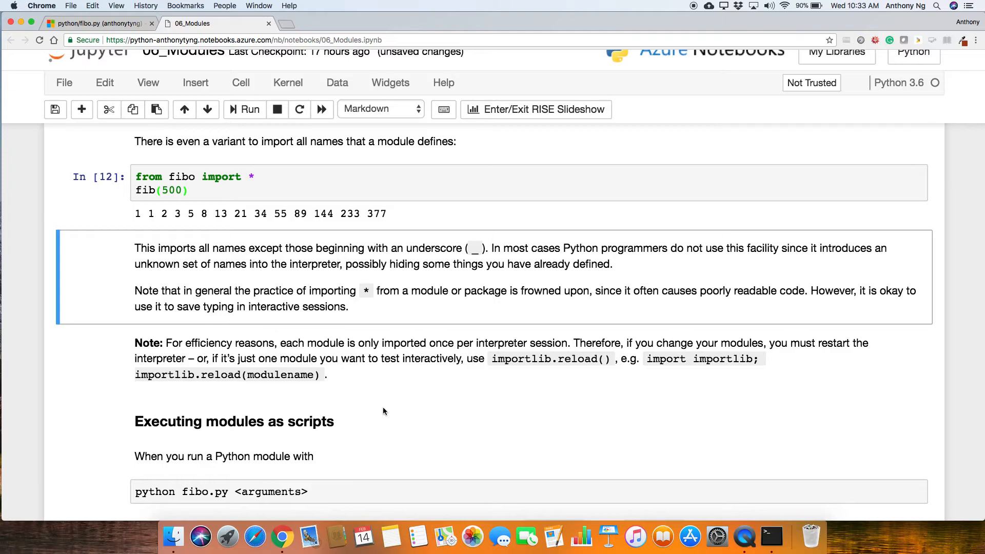
{"action": "mouse_move", "coordinate": [243, 258]}
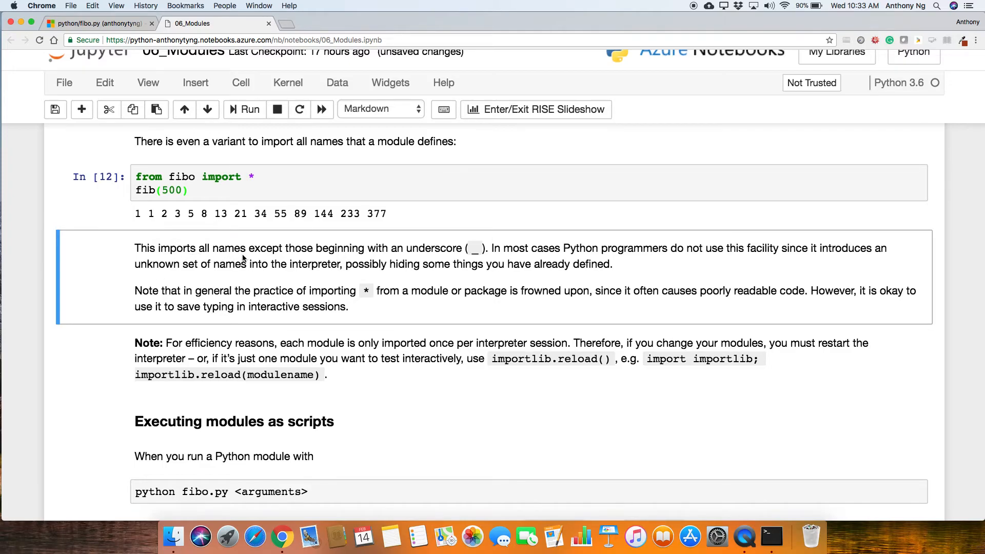
{"action": "mouse_move", "coordinate": [487, 263]}
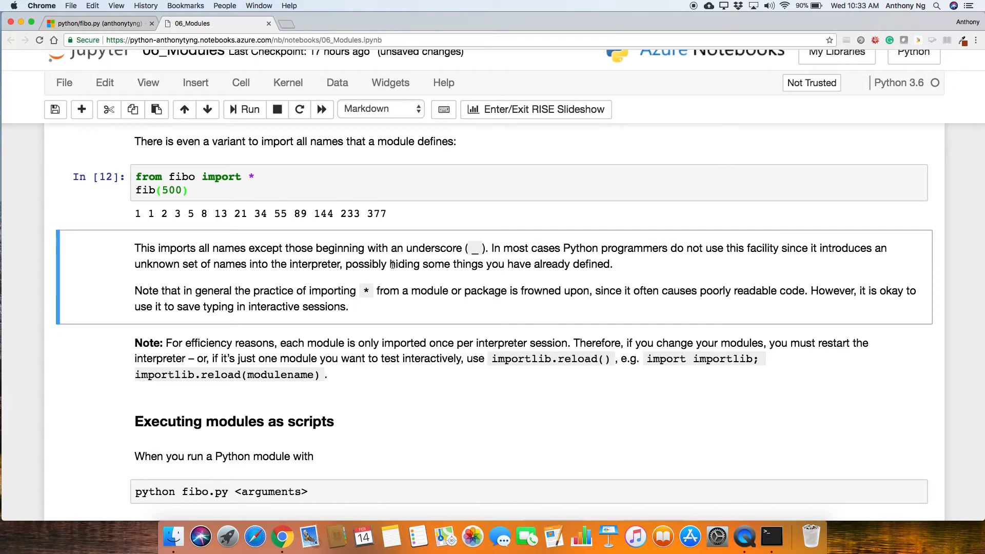
{"action": "mouse_move", "coordinate": [452, 275]}
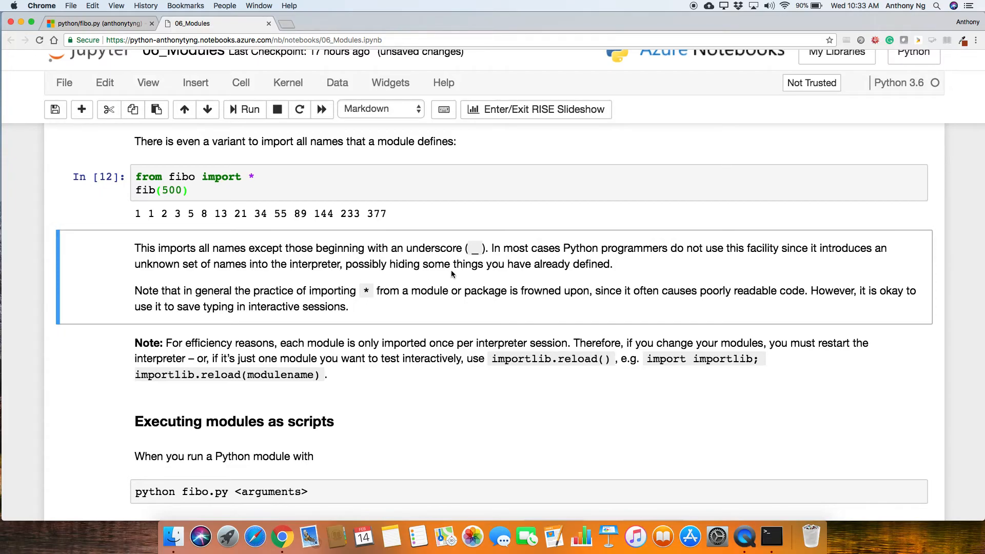
{"action": "mouse_move", "coordinate": [574, 314]}
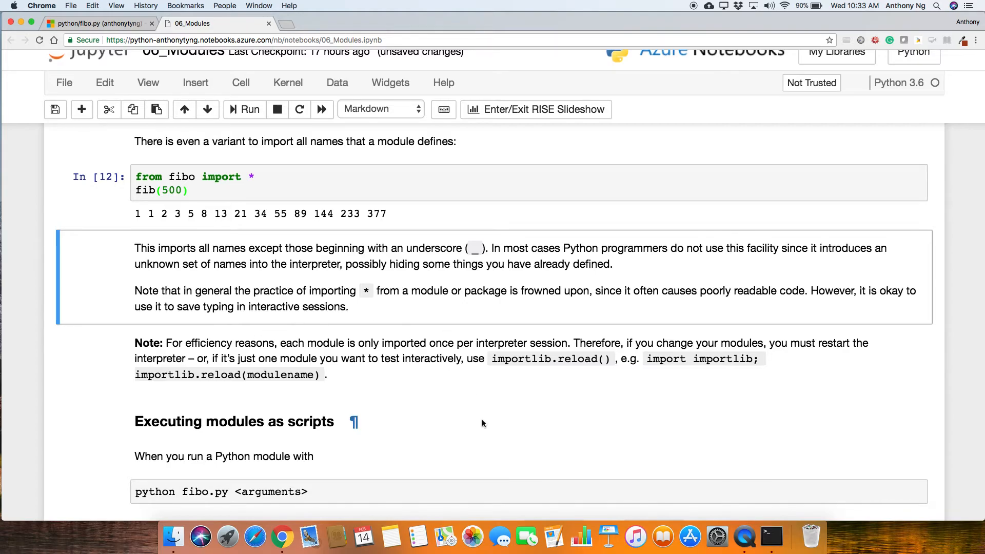
{"action": "scroll", "scroll_direction": "down", "scroll_amount": 3}
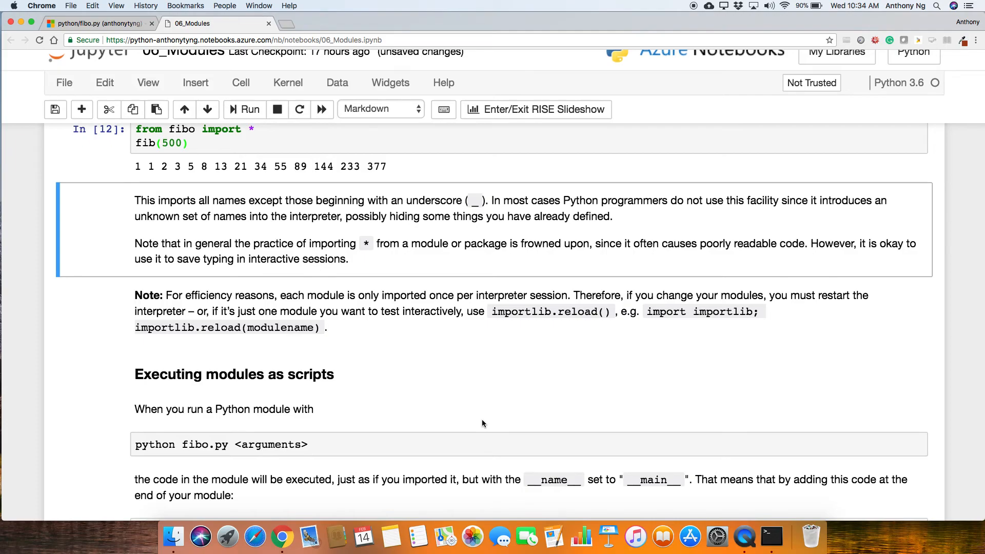
{"action": "mouse_move", "coordinate": [231, 322]}
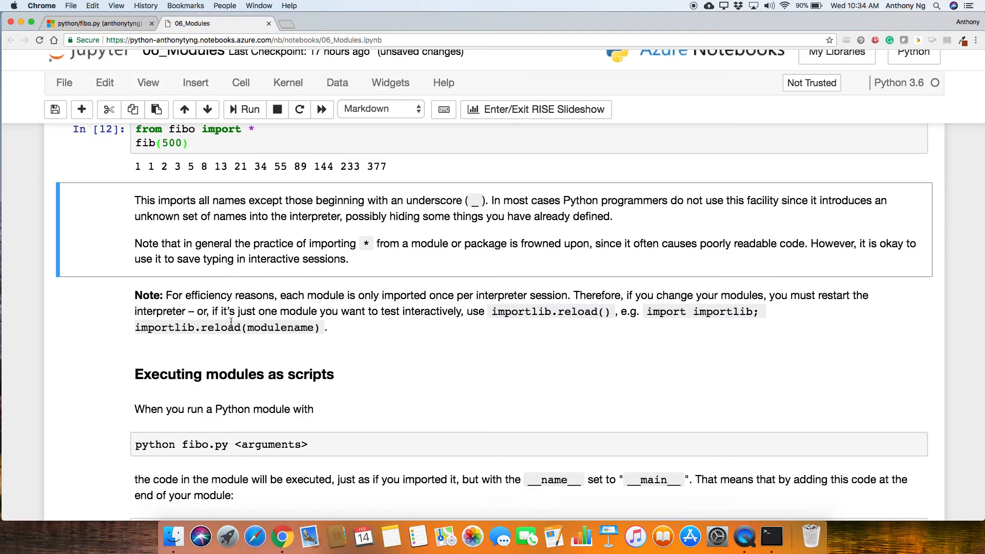
{"action": "mouse_move", "coordinate": [441, 344]}
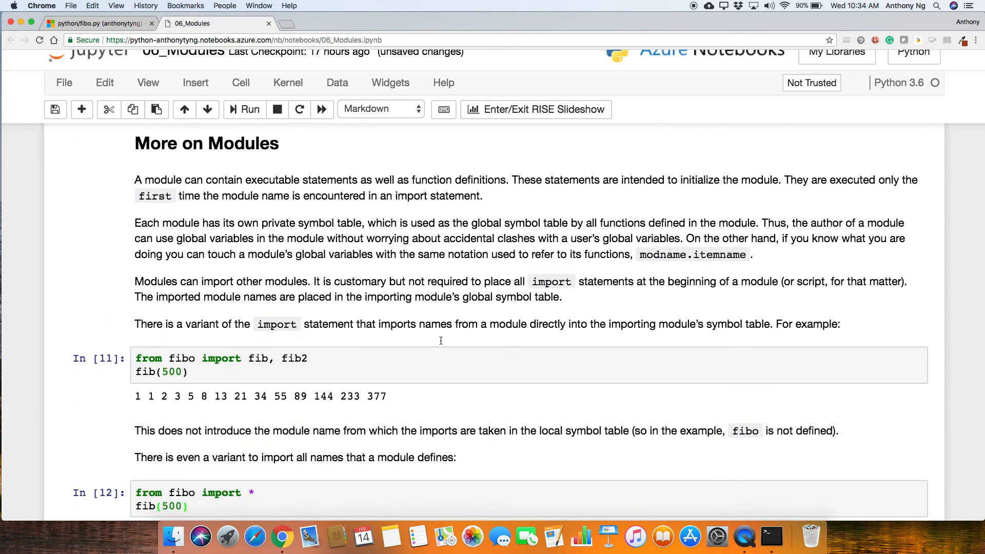
{"action": "mouse_move", "coordinate": [441, 343]}
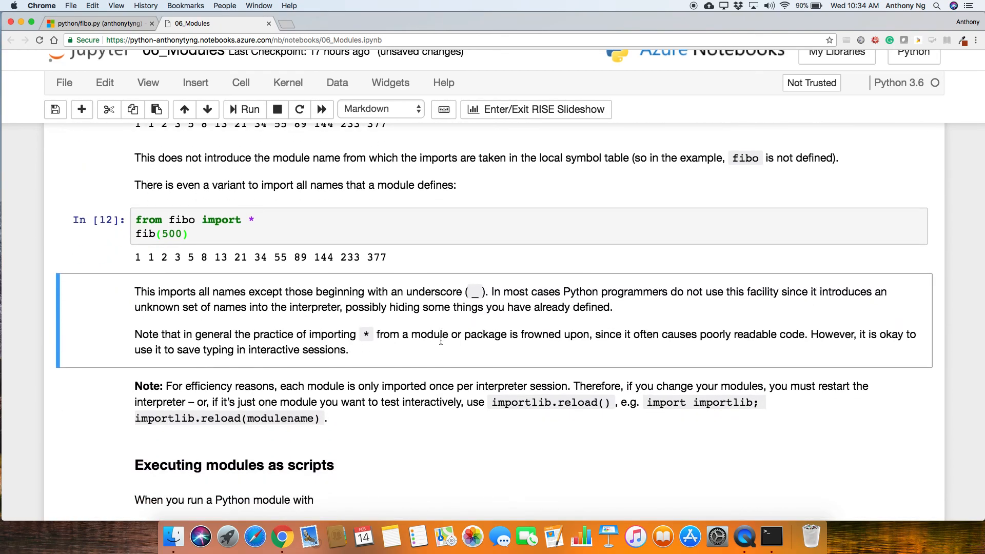
{"action": "mouse_move", "coordinate": [696, 63]}
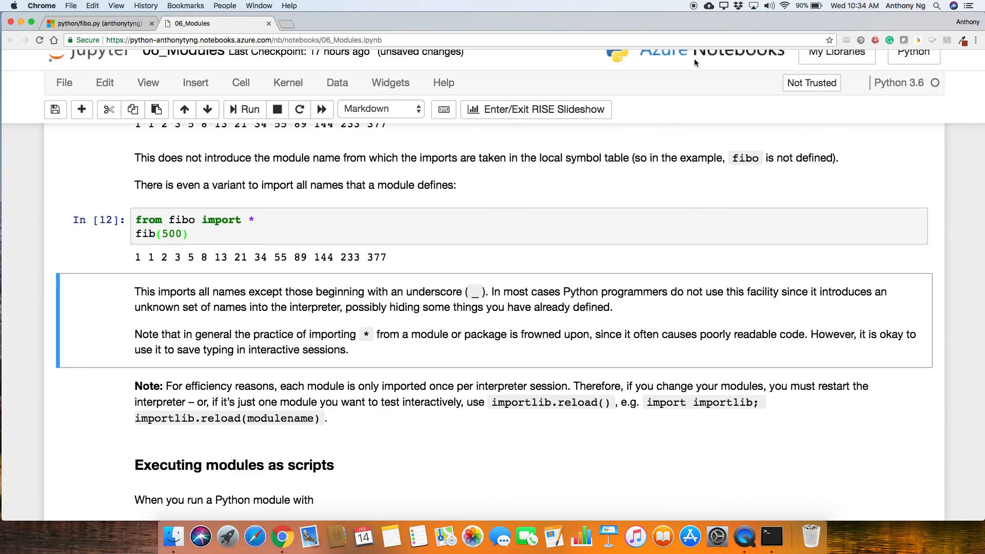